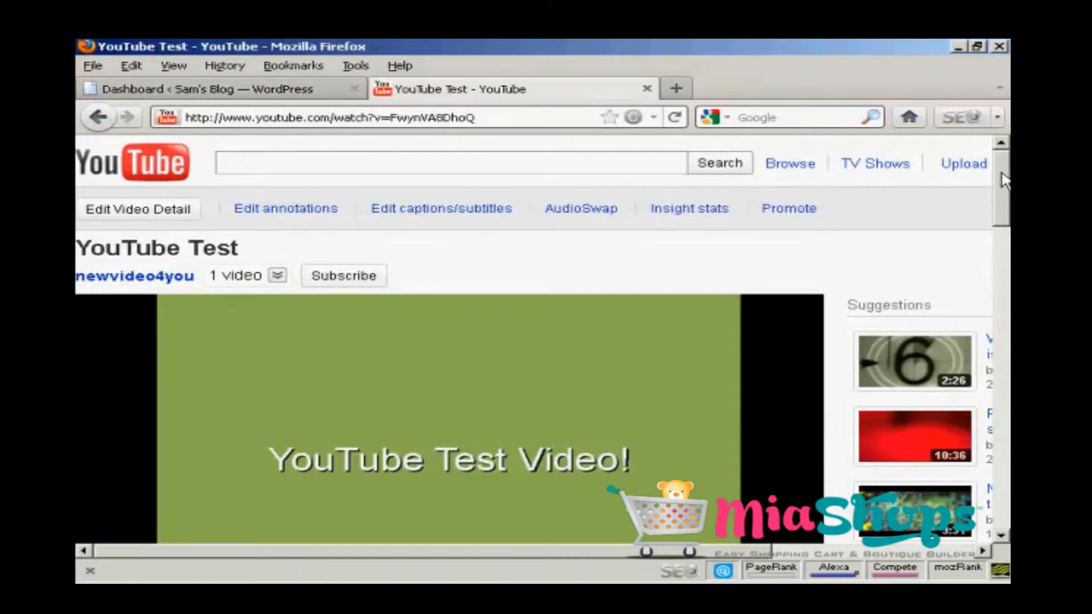
Scroll below the YouTube Test video and bring up its Share short link and Embed option.
scroll(down, 3)
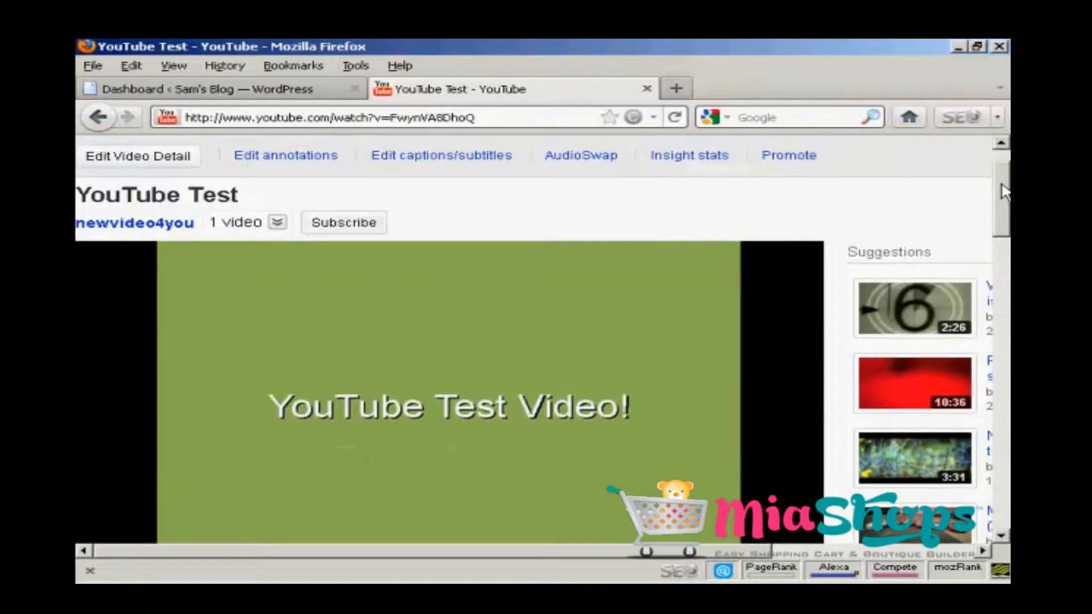
scroll(down, 3)
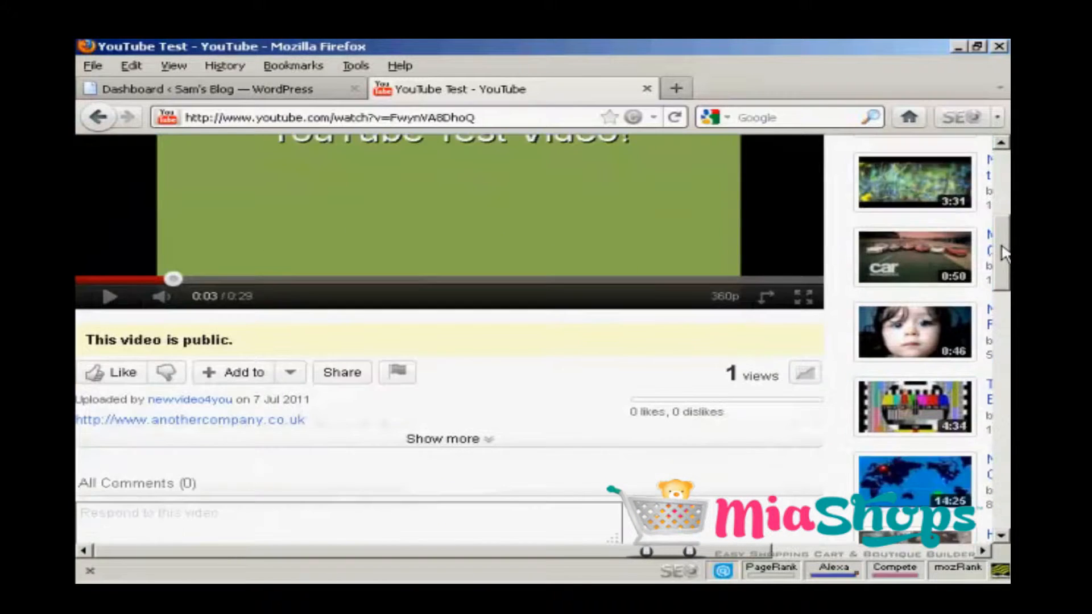
scroll(down, 3)
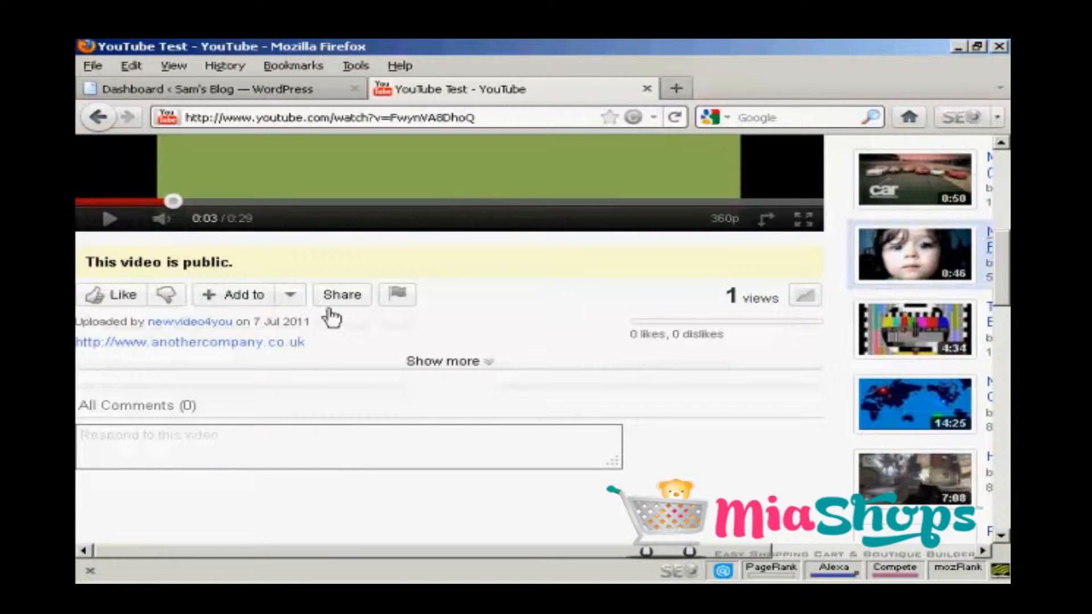
click(342, 295)
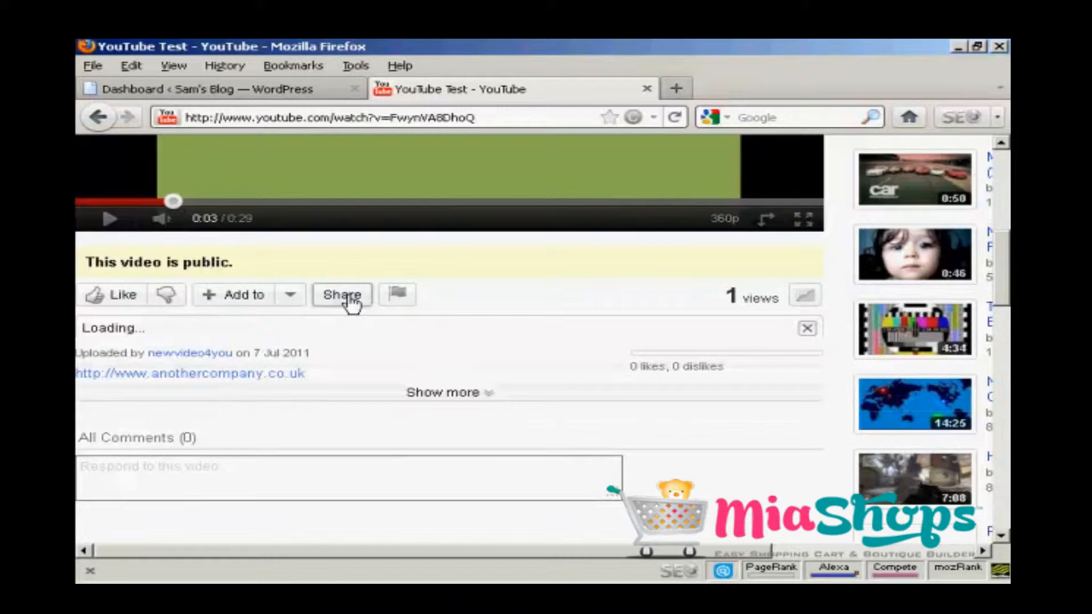
click(342, 294)
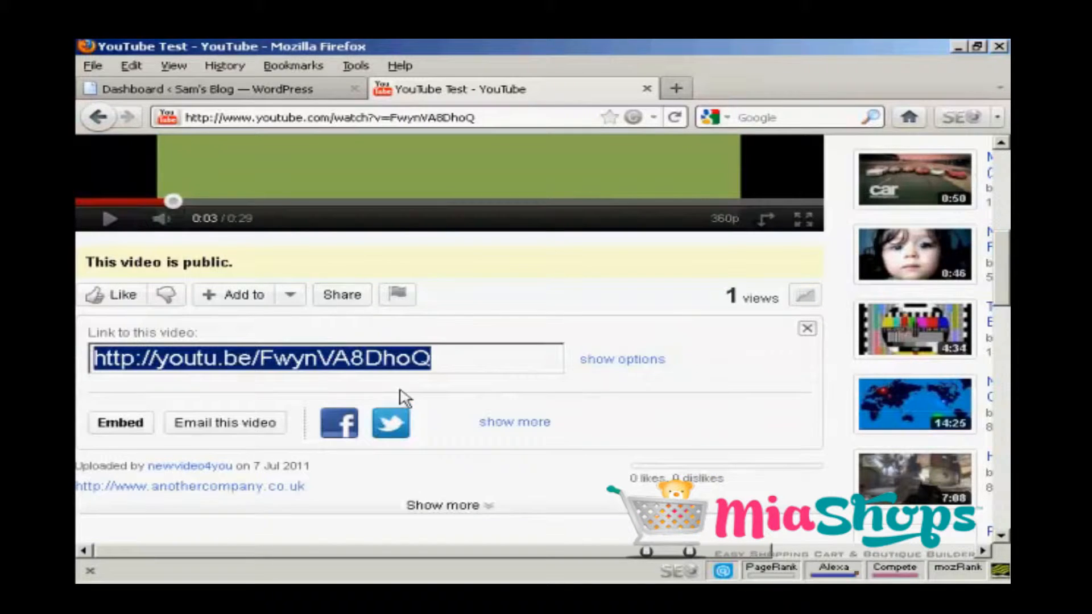
click(120, 423)
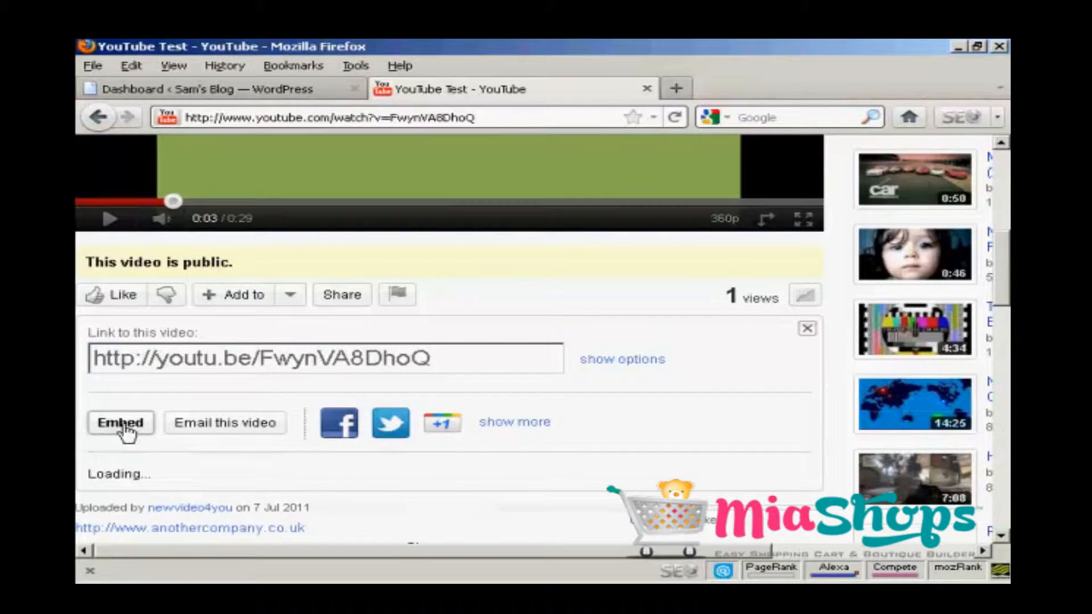
Turn off 'Show suggested videos when the video finishes', copy the embed code, and go to the dashboard.
click(120, 423)
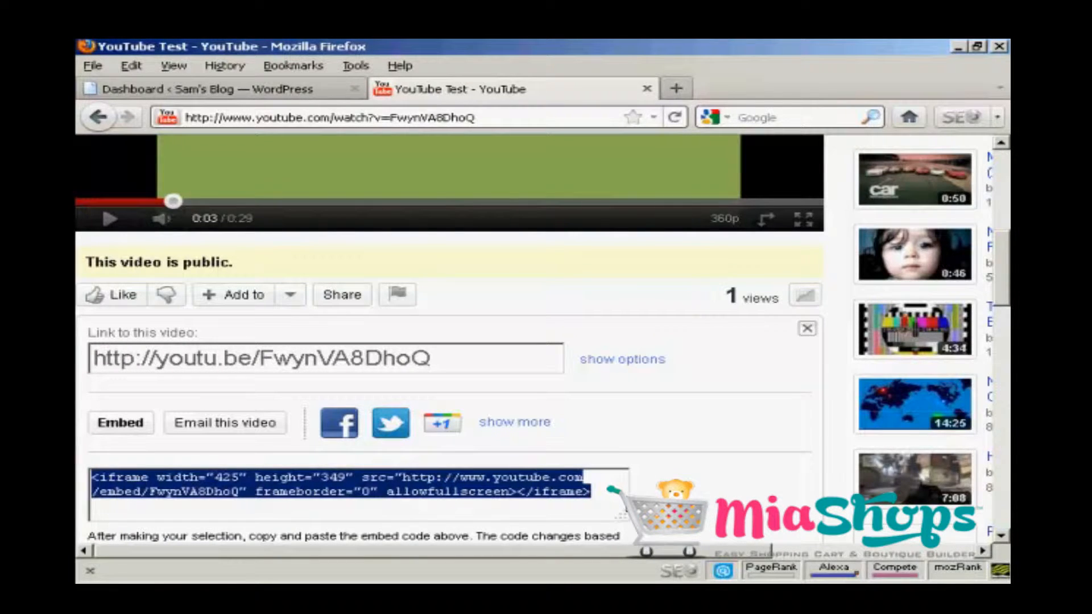
scroll(down, 3)
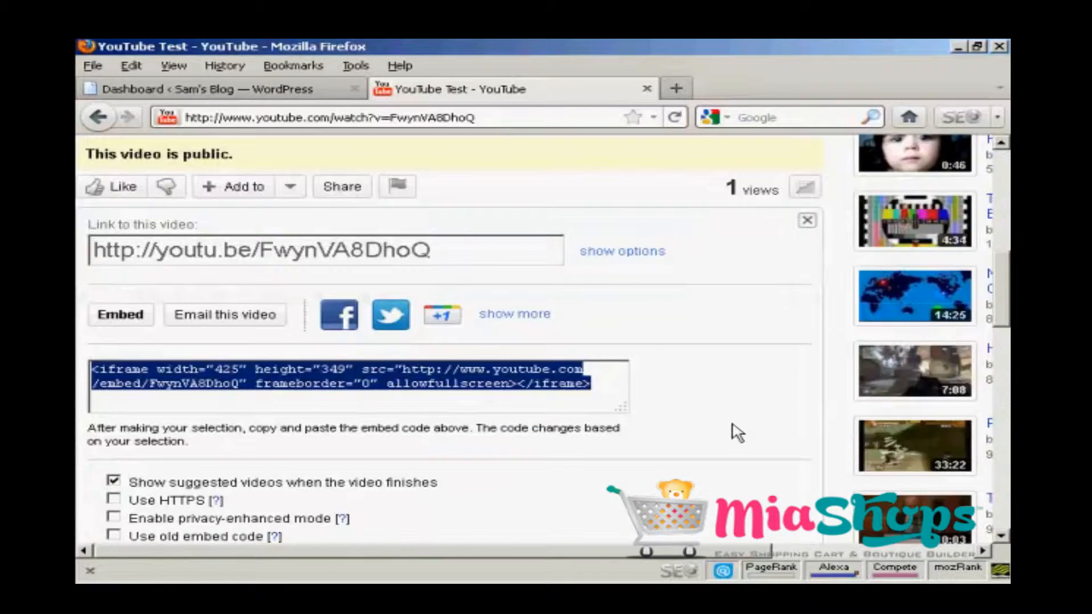
mouse_move(126, 504)
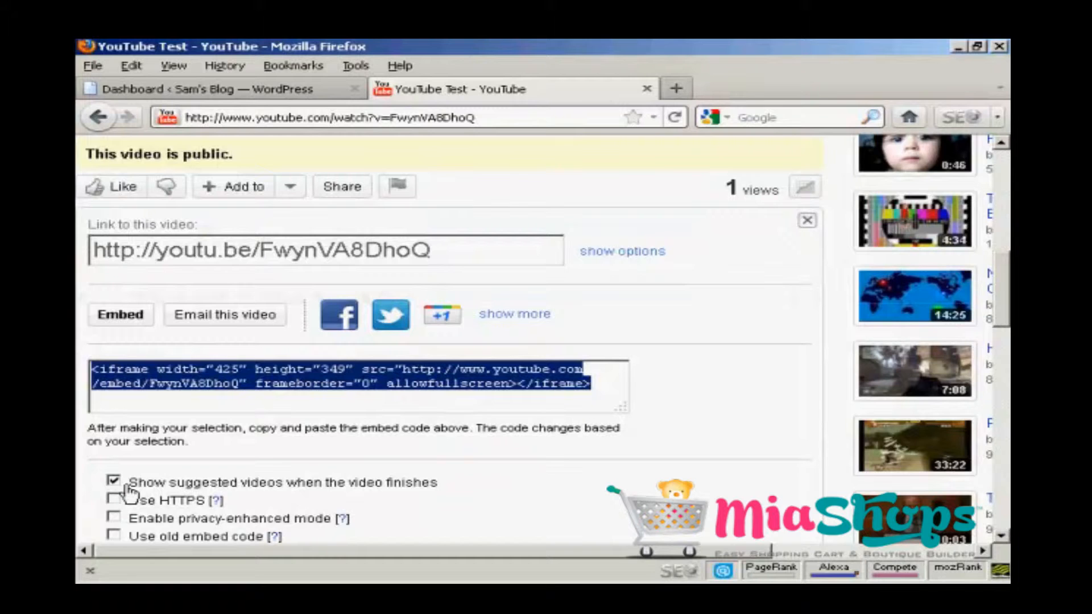
click(116, 496)
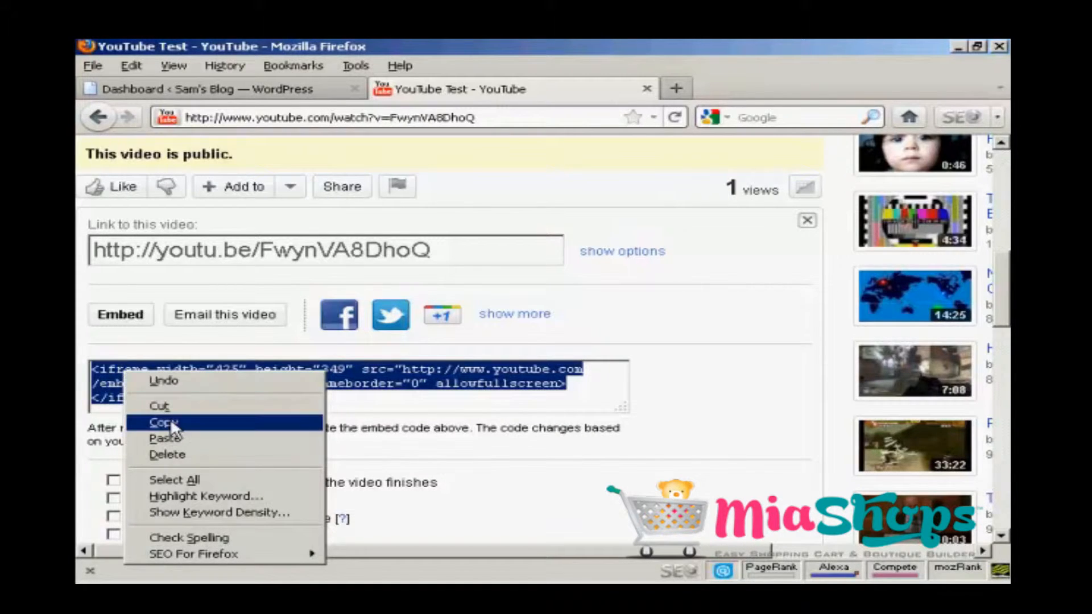
click(161, 422)
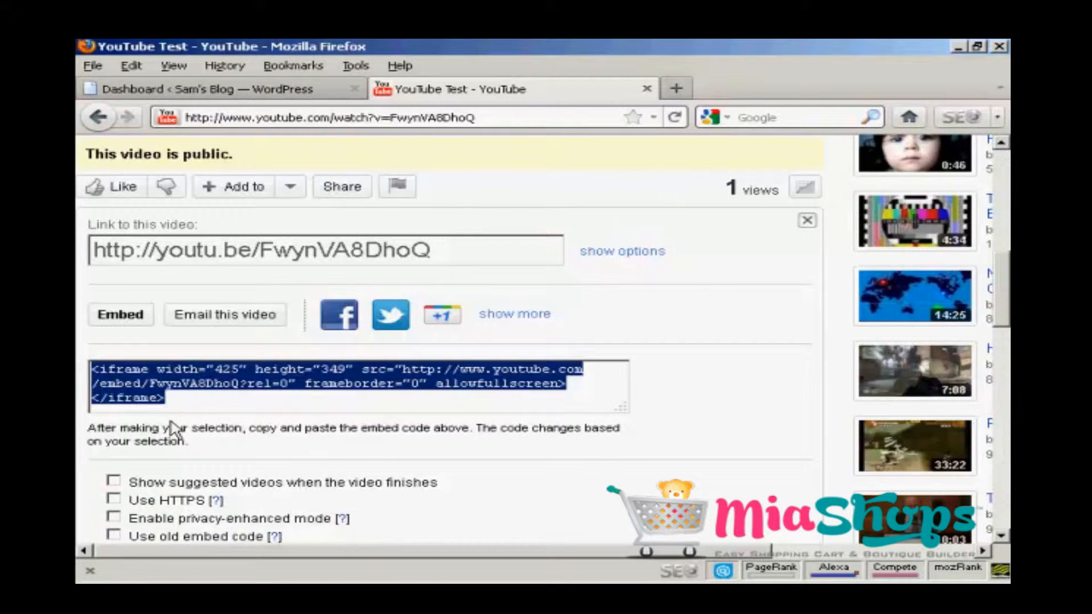
click(197, 89)
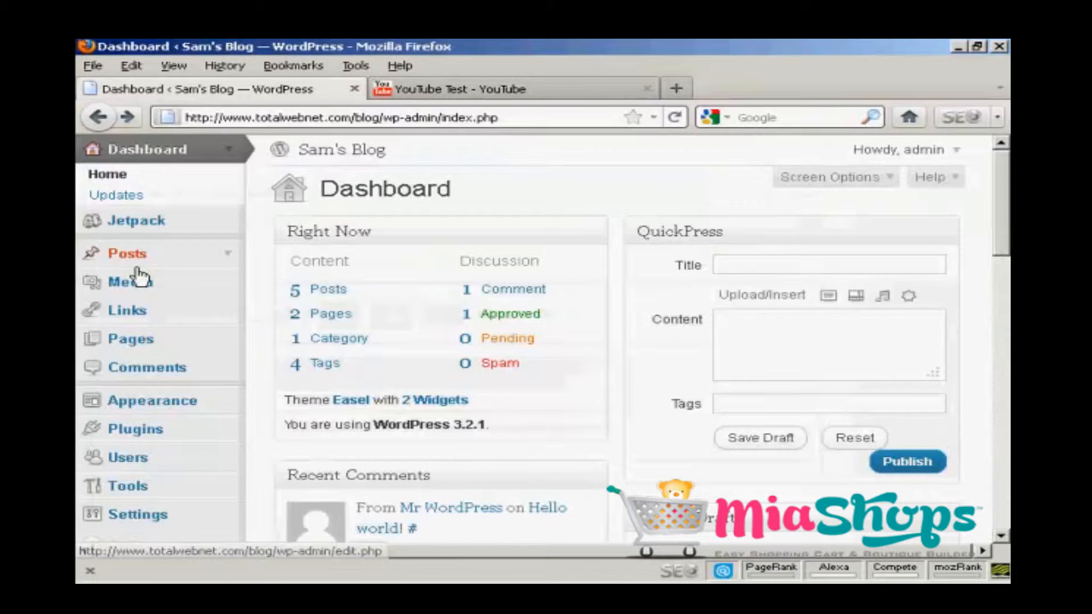
Go to the Posts list in the sidebar and choose Add New.
click(126, 253)
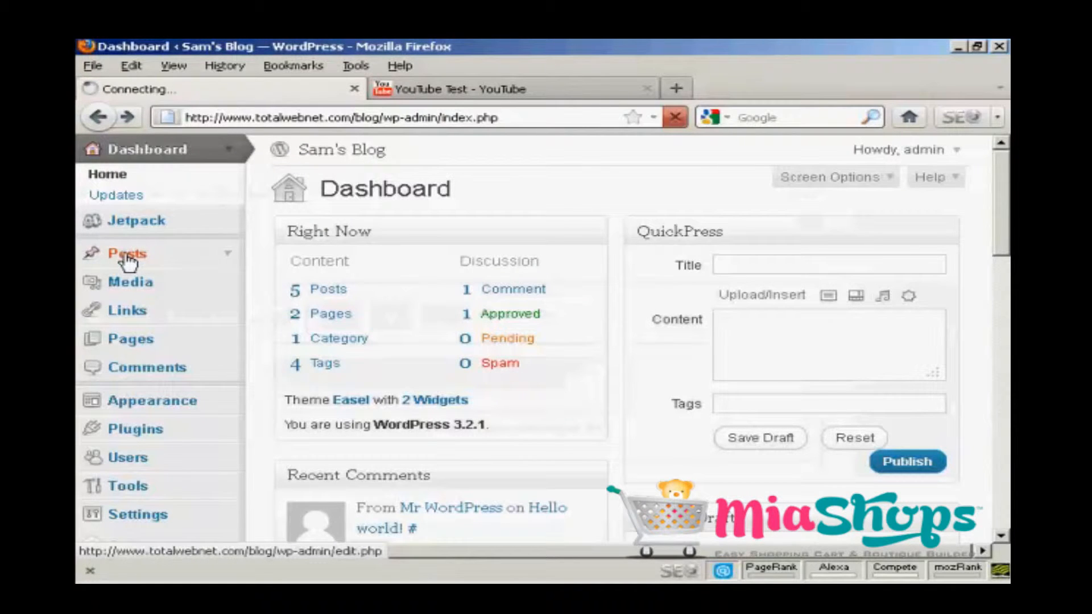
click(126, 254)
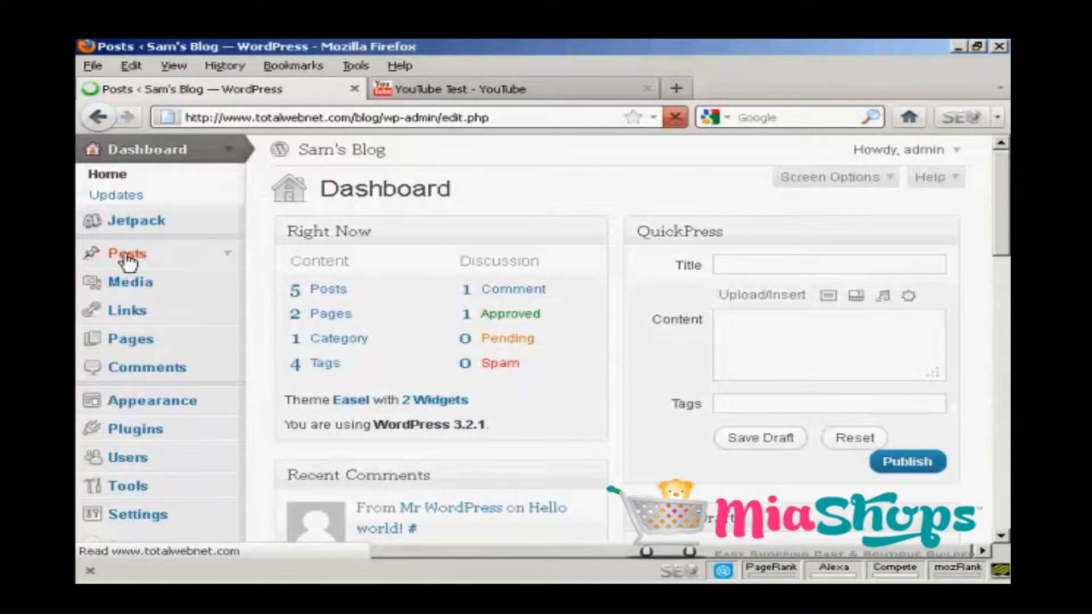
click(126, 253)
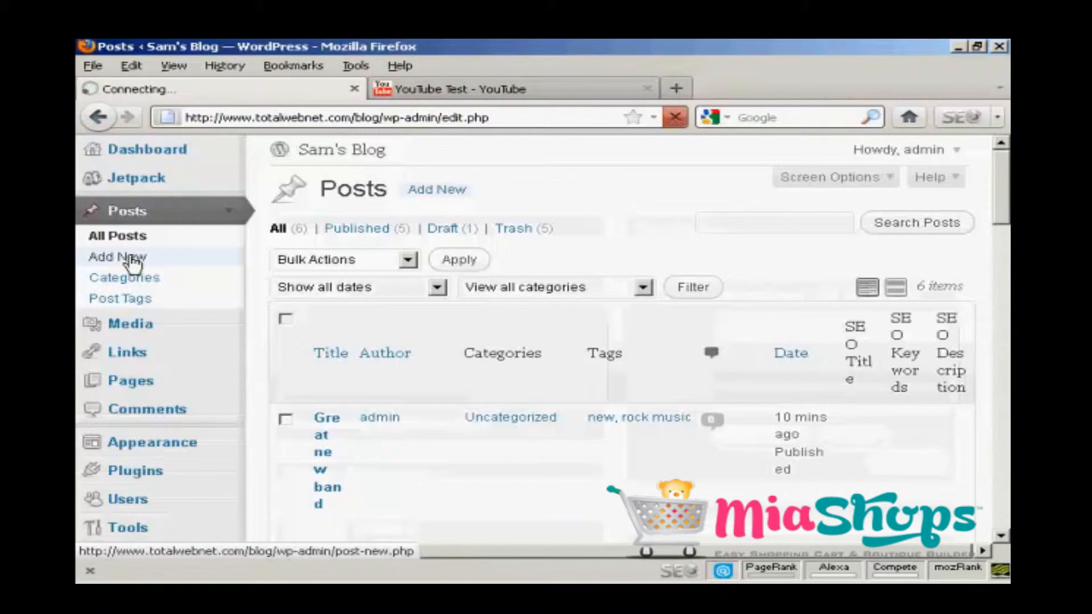
click(117, 256)
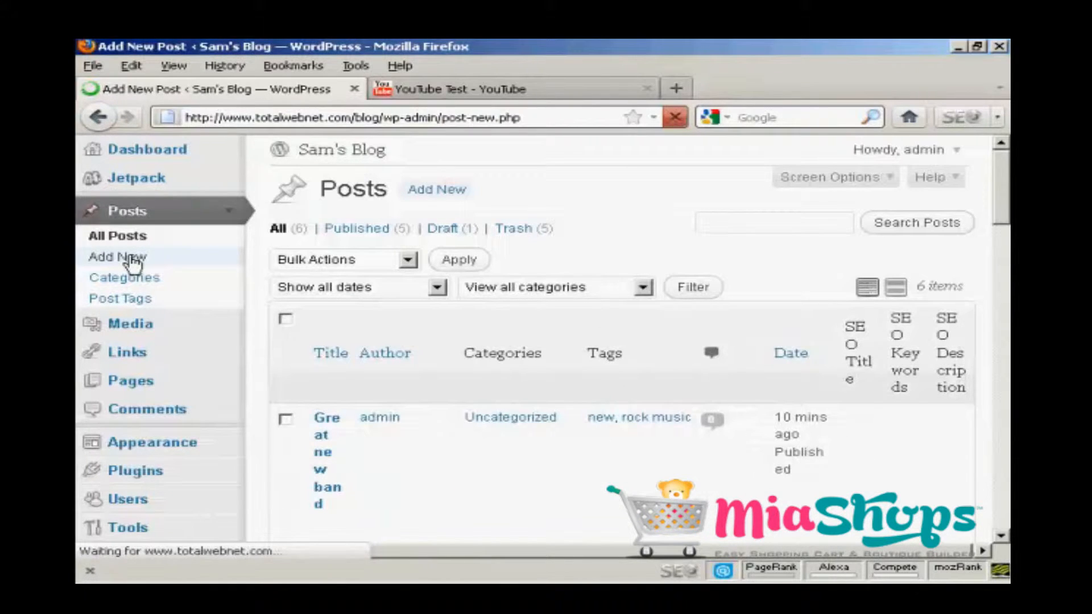
Enter 'YouTube Video' as the new post's title.
click(117, 257)
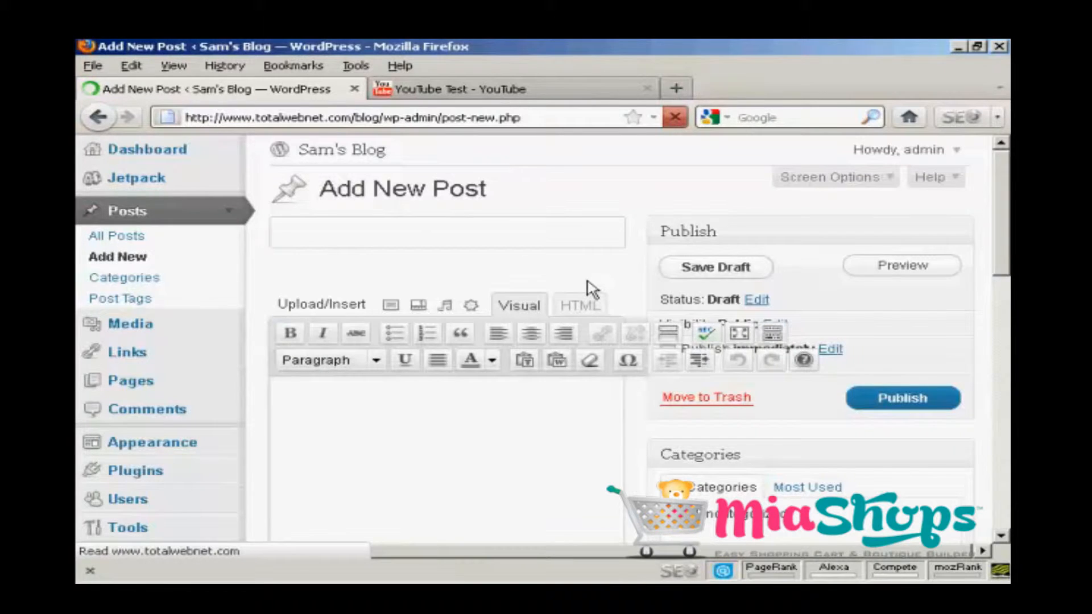
text(YouT)
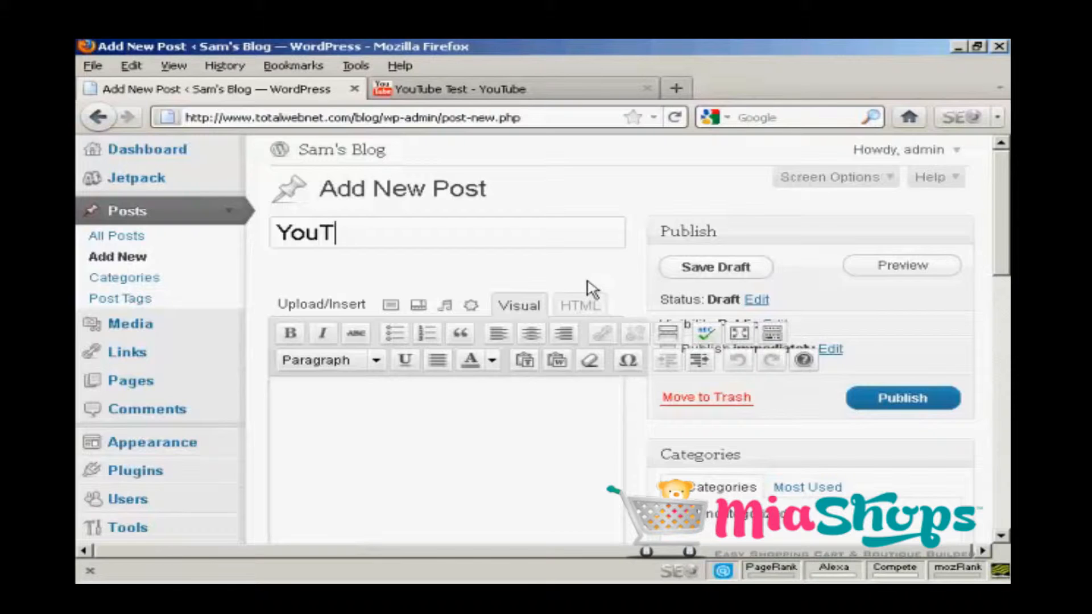
text(ube Video)
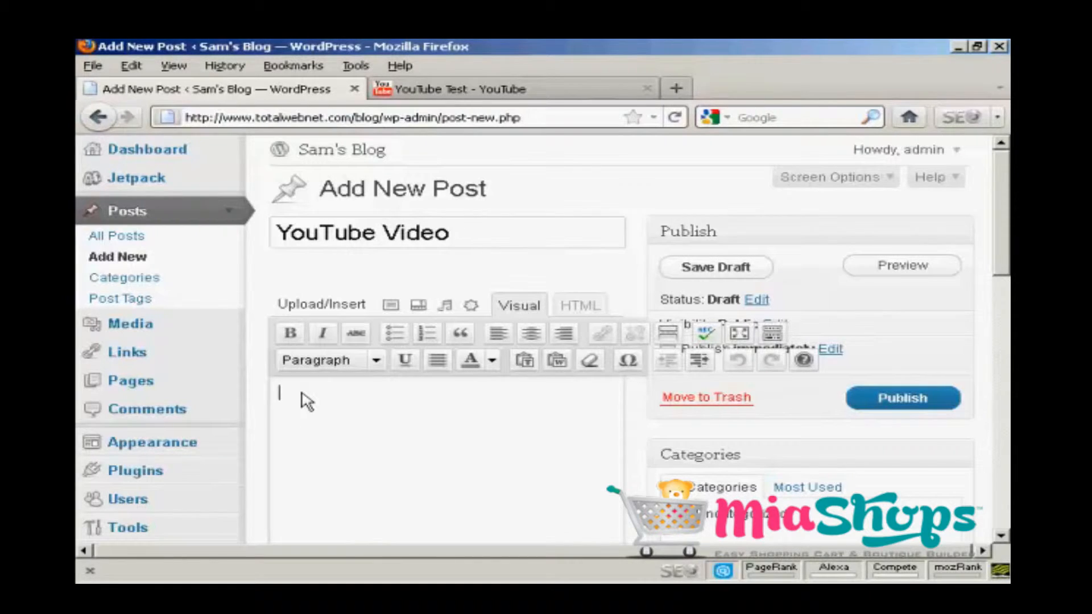
Type 'This is a test video I made for this video!' into the post body.
scroll(down, 3)
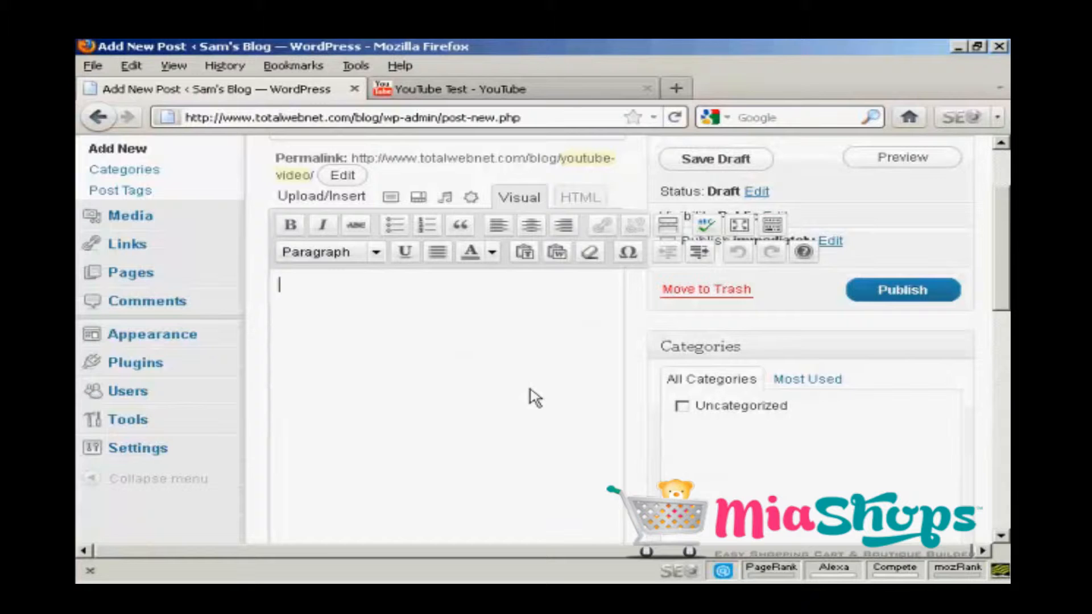
text(This is)
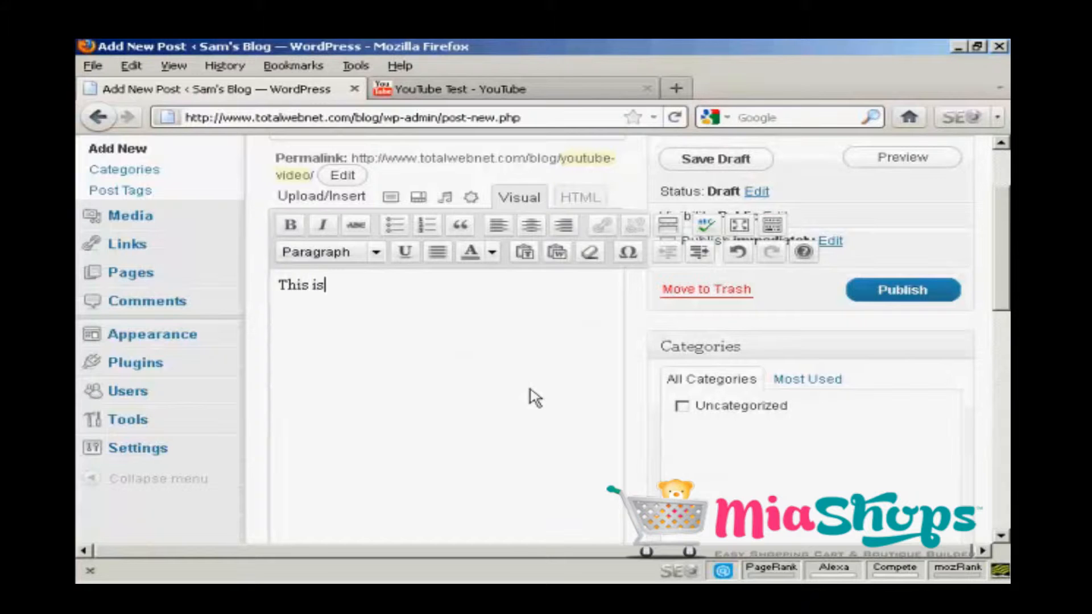
text(a test)
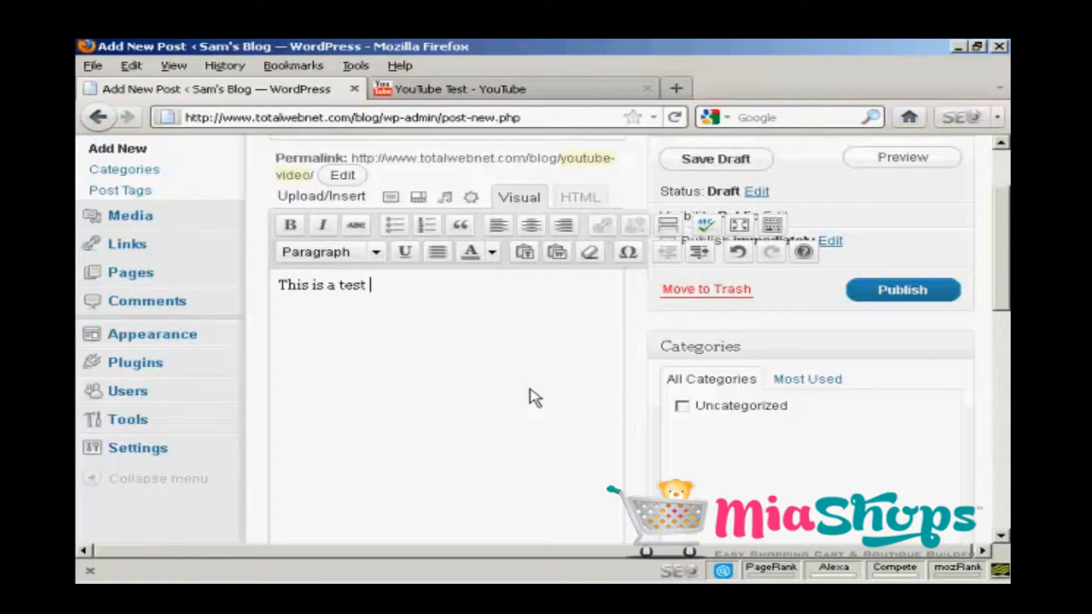
text(video)
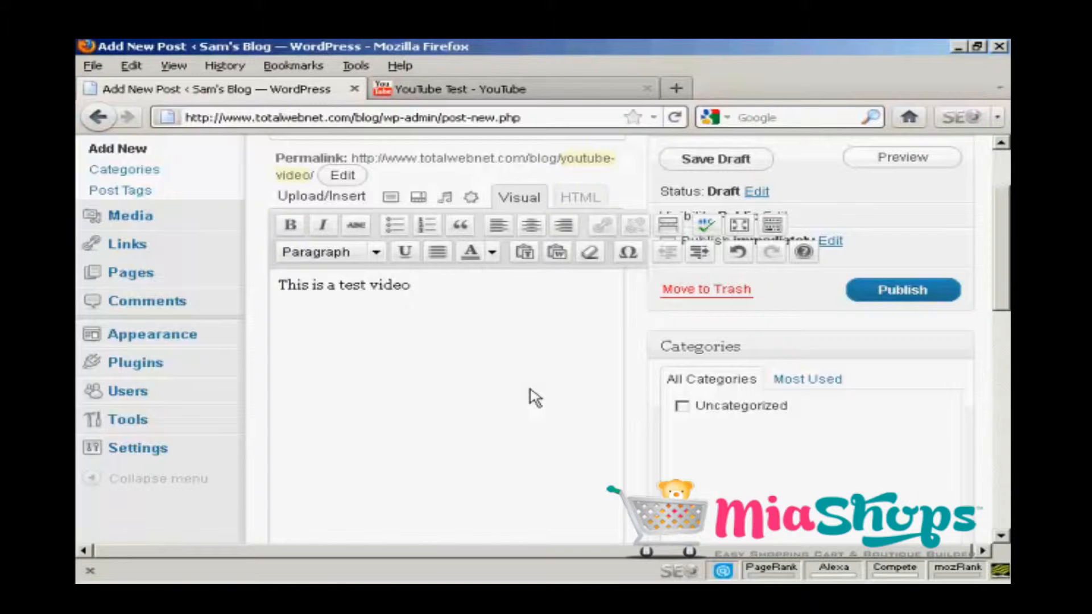
text(I made for this v)
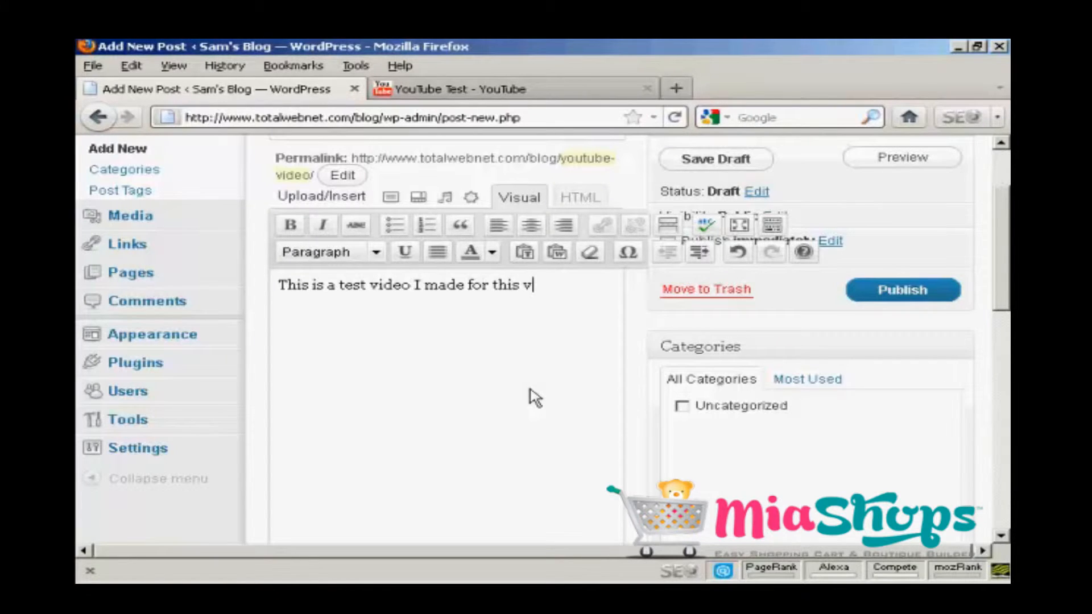
text(ideo)
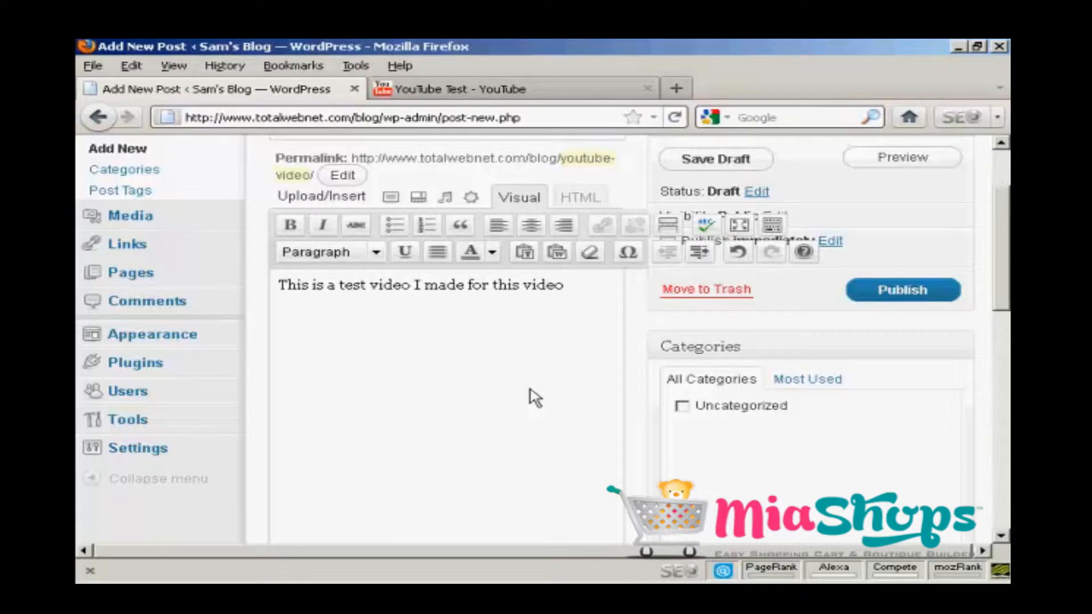
text(!)
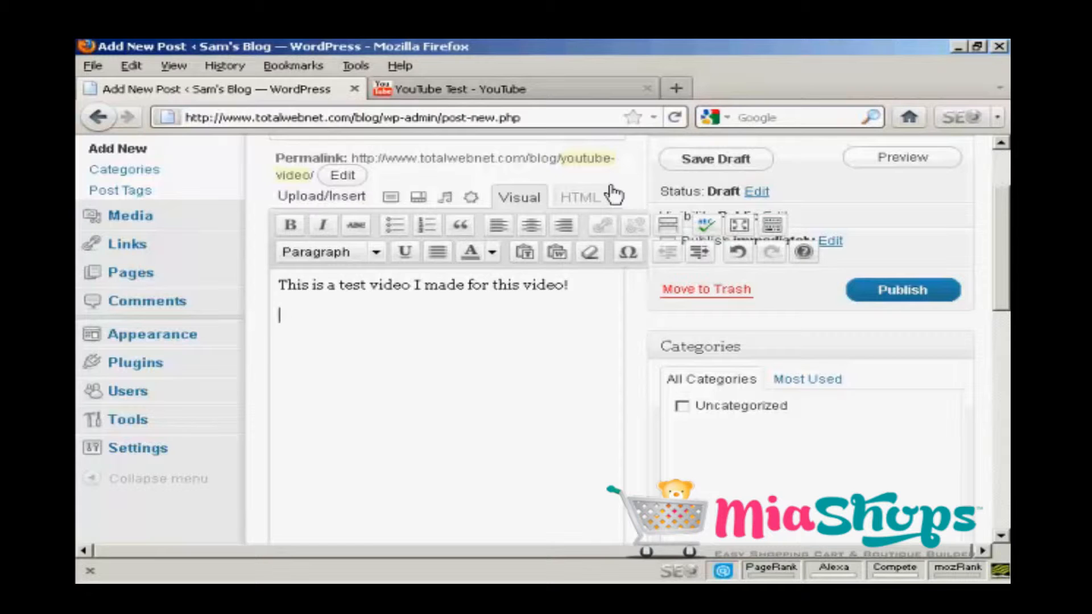
mouse_move(586, 219)
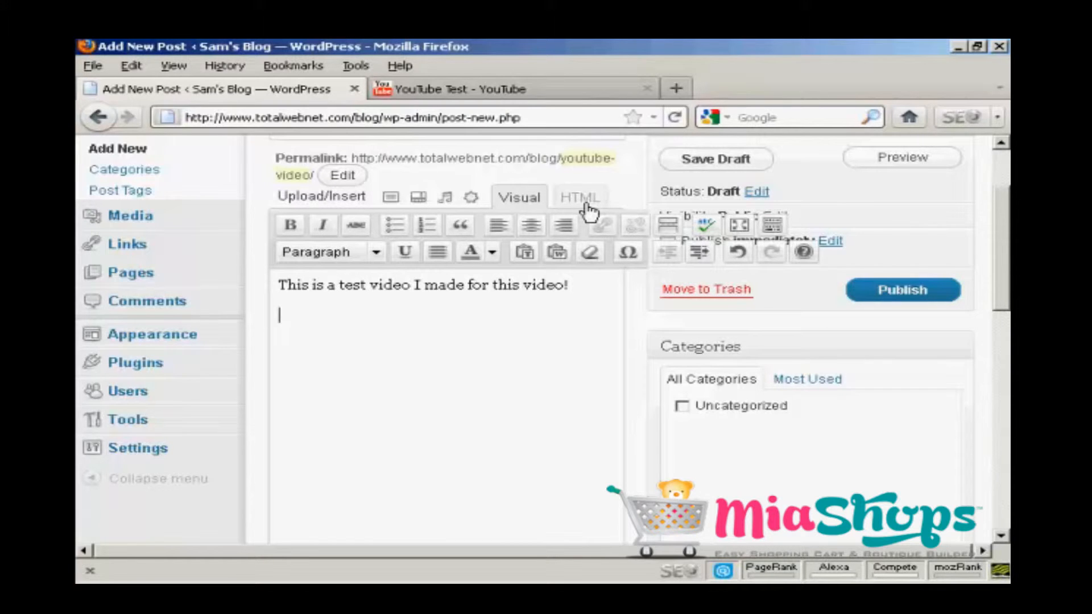
Switch to the HTML editor and paste the YouTube iframe code (425x349, rel=0) below the intro.
click(581, 197)
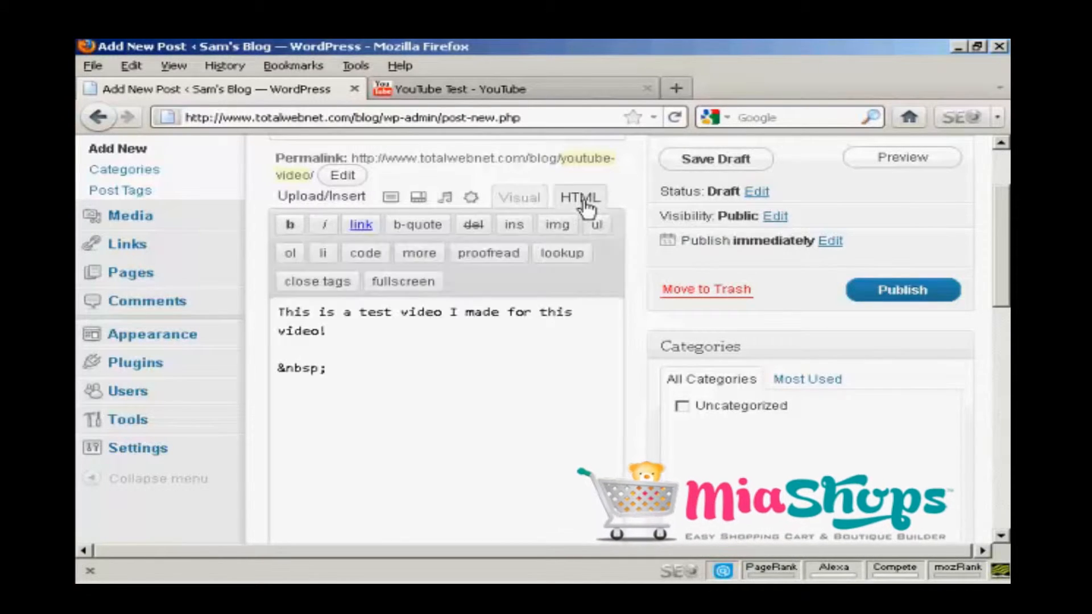
click(344, 368)
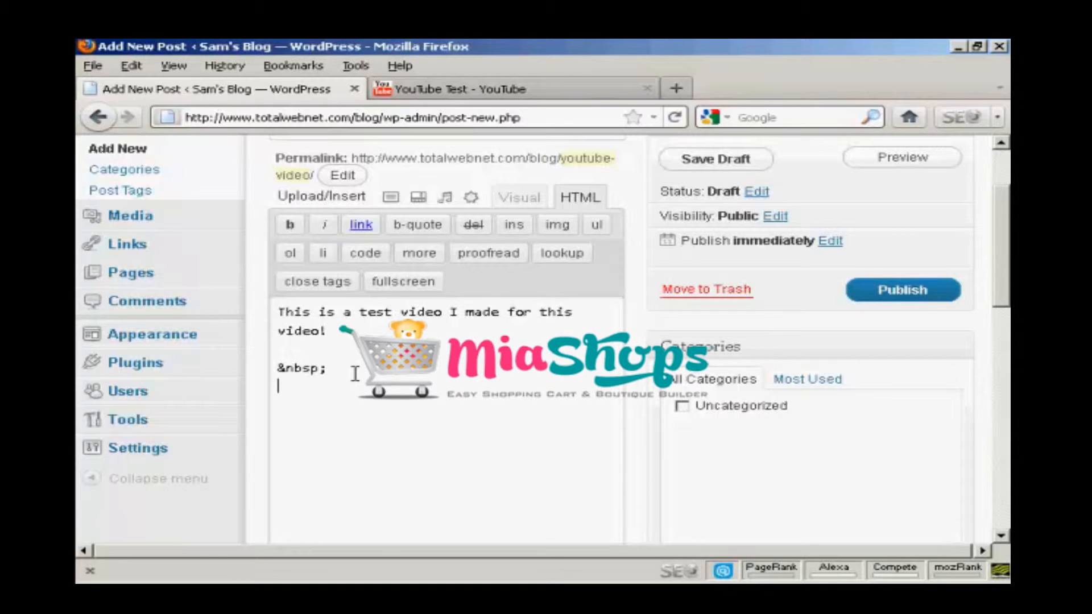
text(<iframe width="425" height="349" src="http://www.youtube.com/embed/FwynVA8DhoQ?rel=0" frameborder="0" allowfullscreen></iframe>)
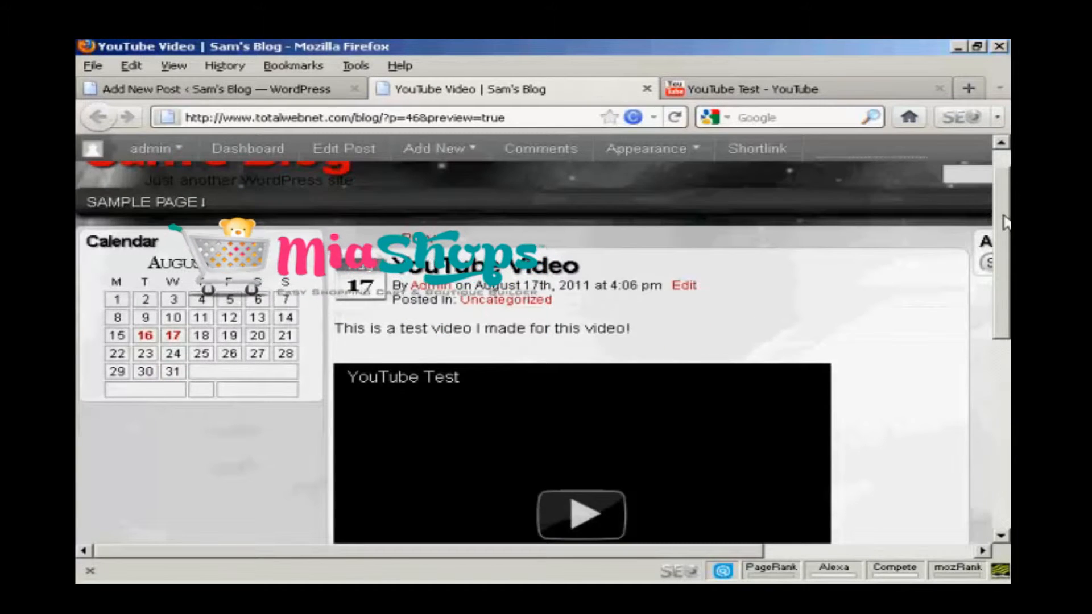
Scroll the preview to the embedded YouTube Test video, play it, then pause it.
scroll(down, 3)
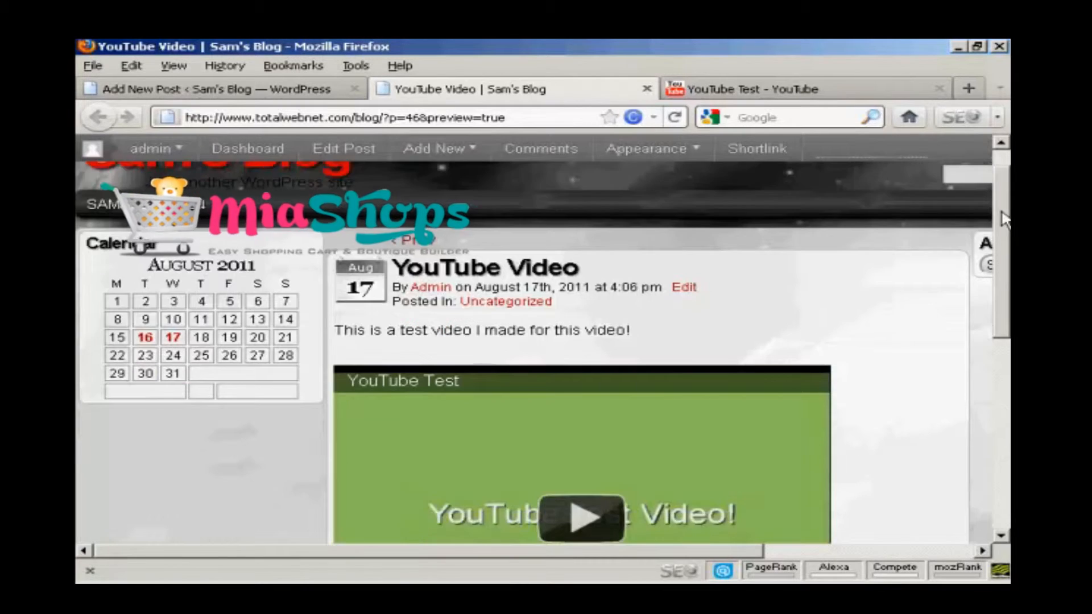
scroll(down, 3)
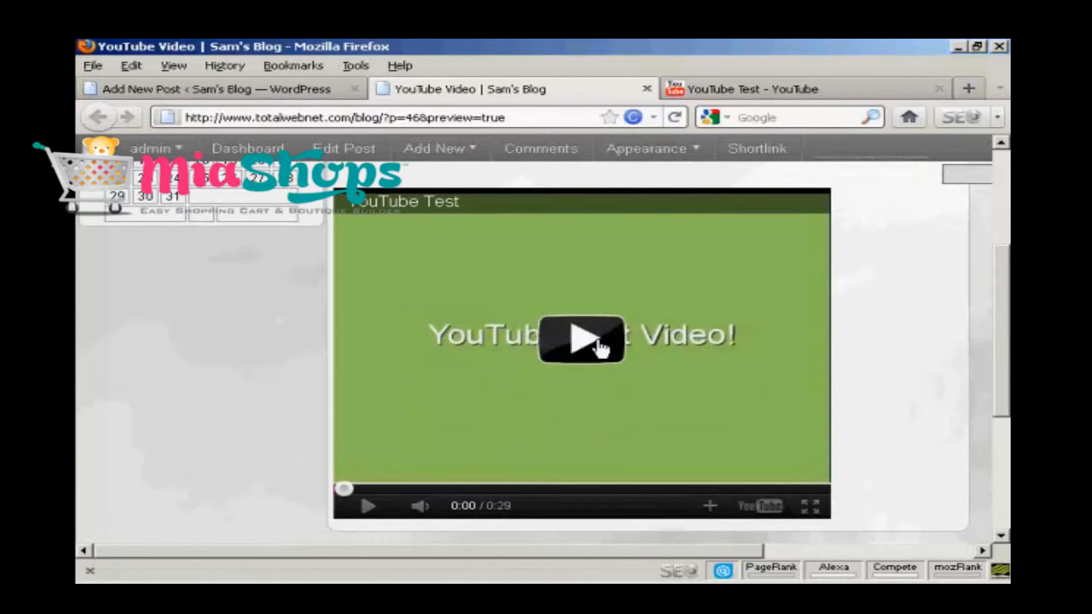
click(582, 343)
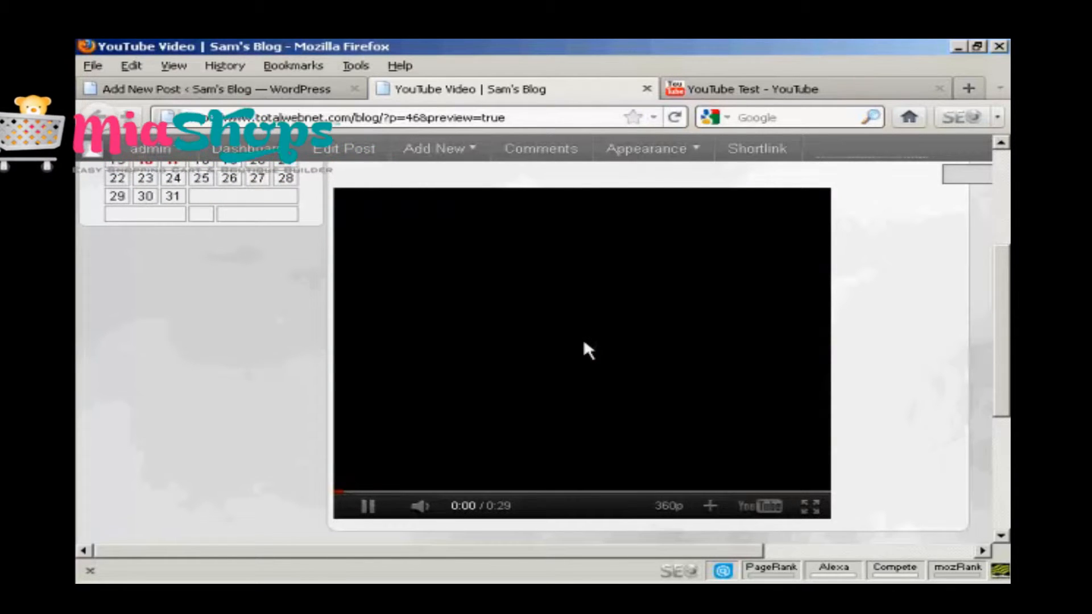
click(368, 506)
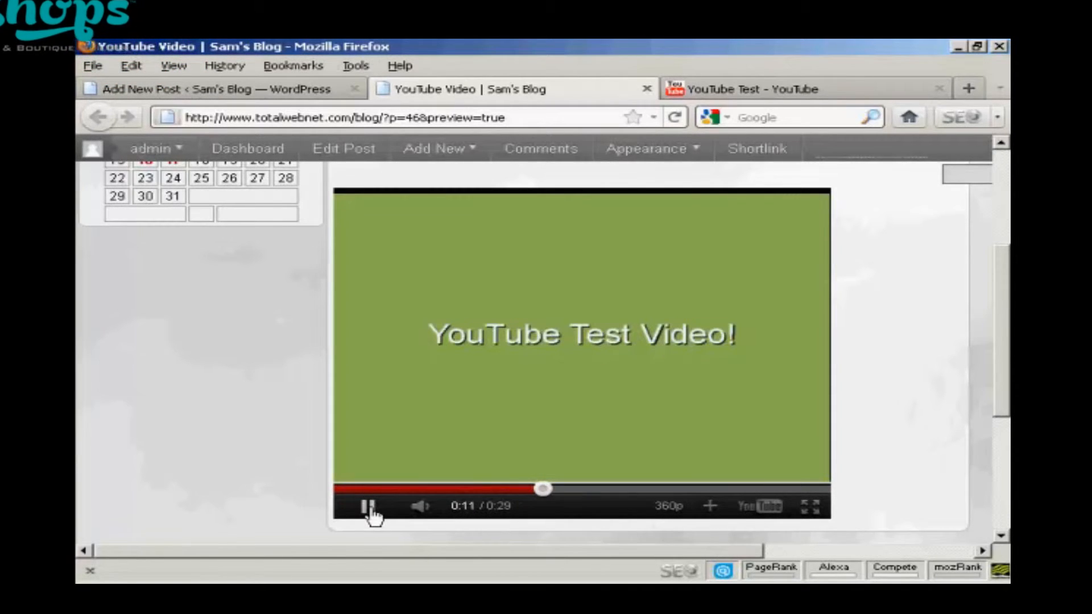
click(368, 506)
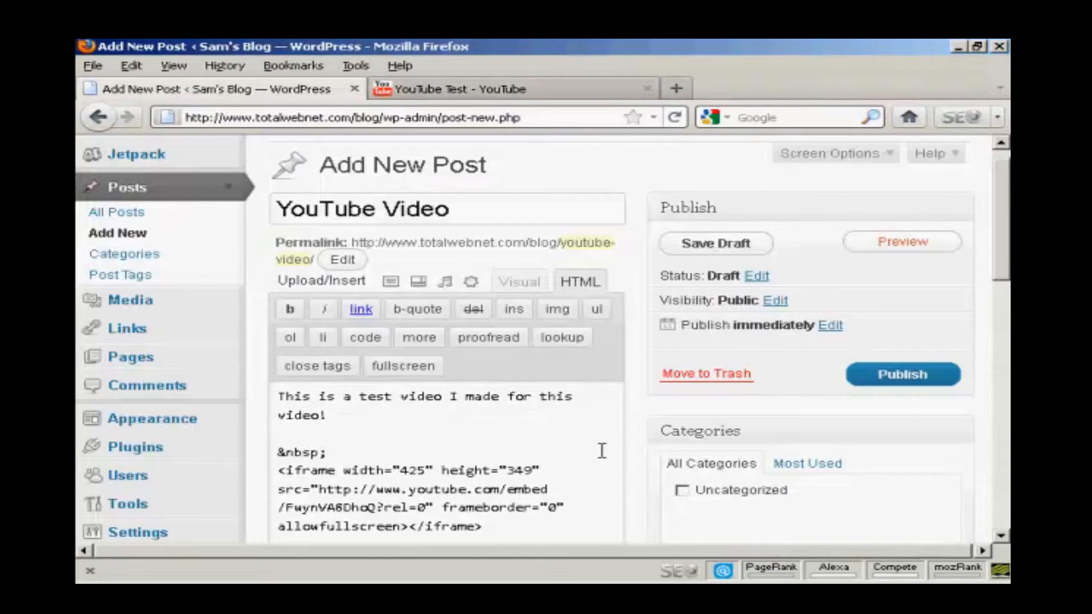
mouse_move(602, 405)
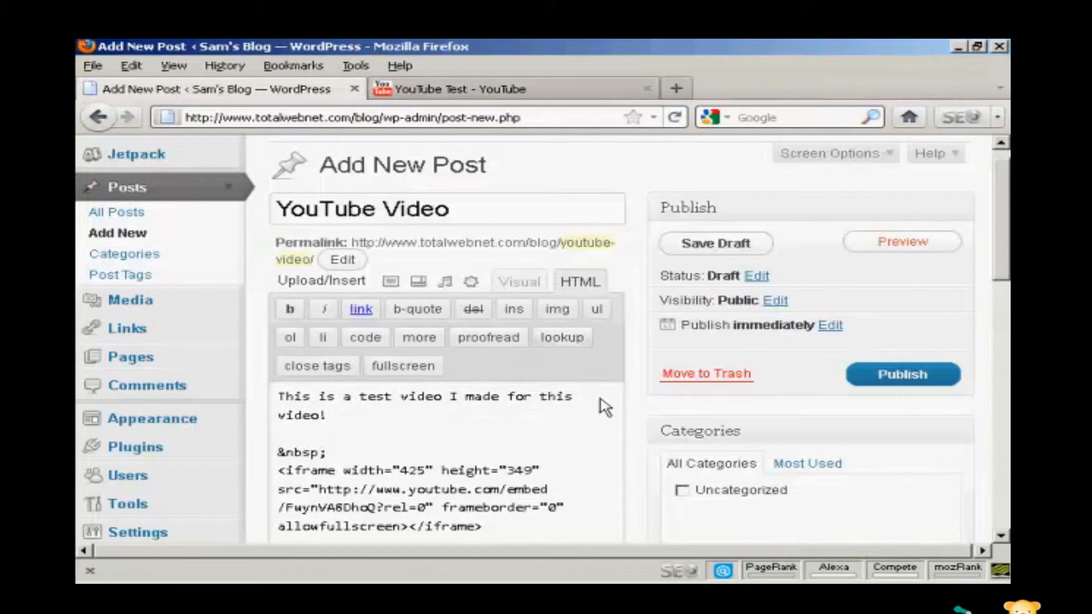
mouse_move(524, 286)
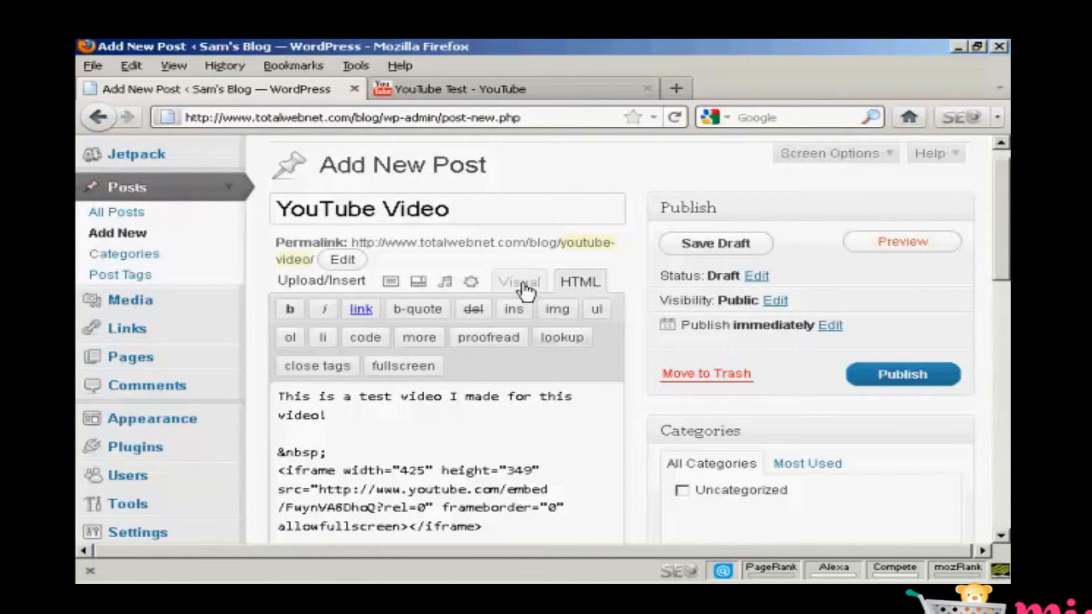
click(519, 281)
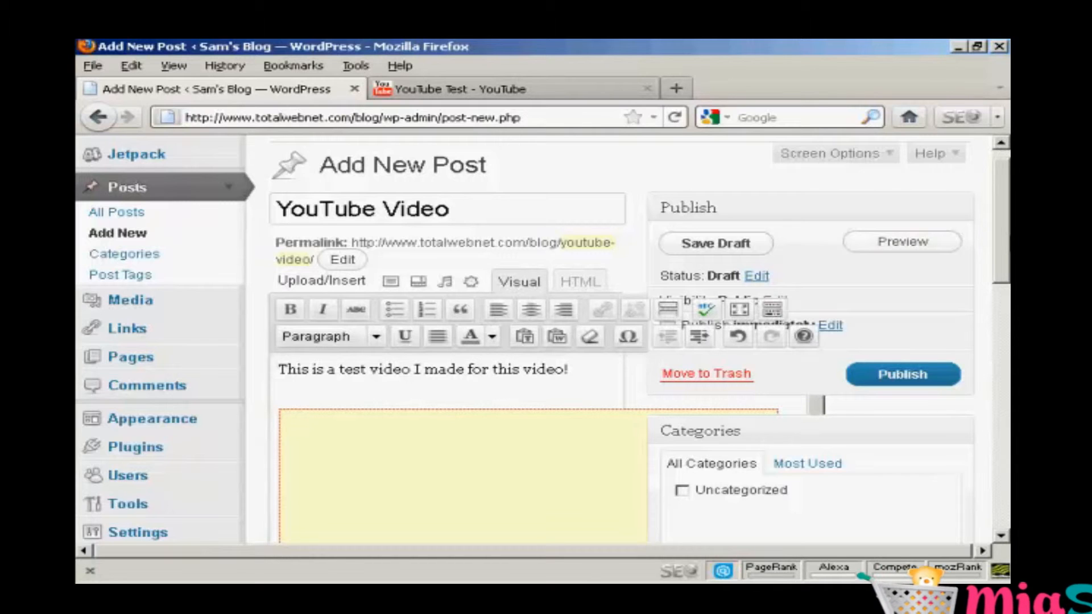
scroll(down, 3)
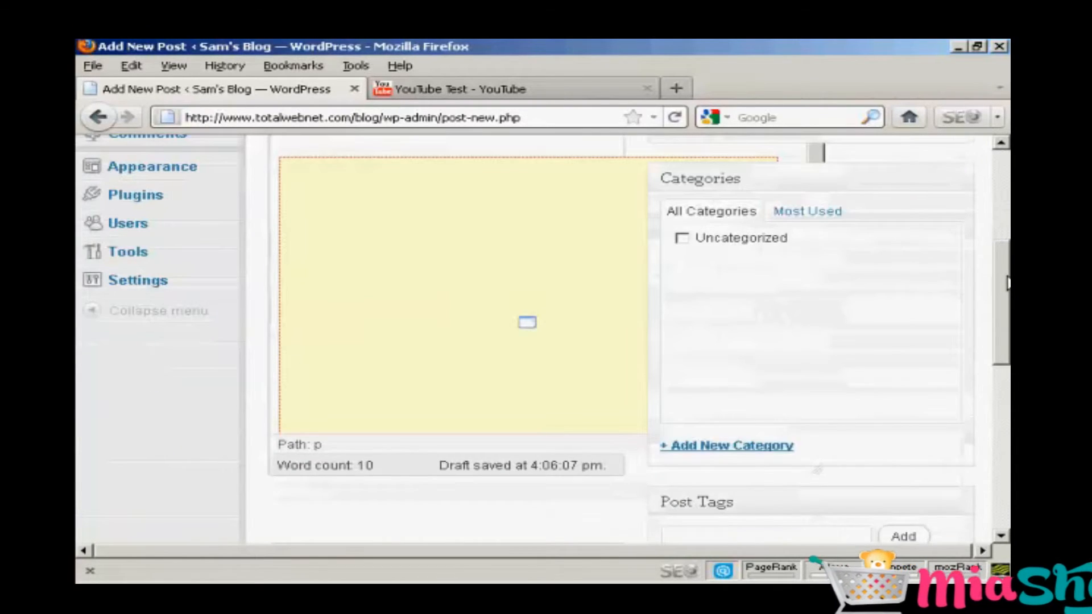
scroll(down, 3)
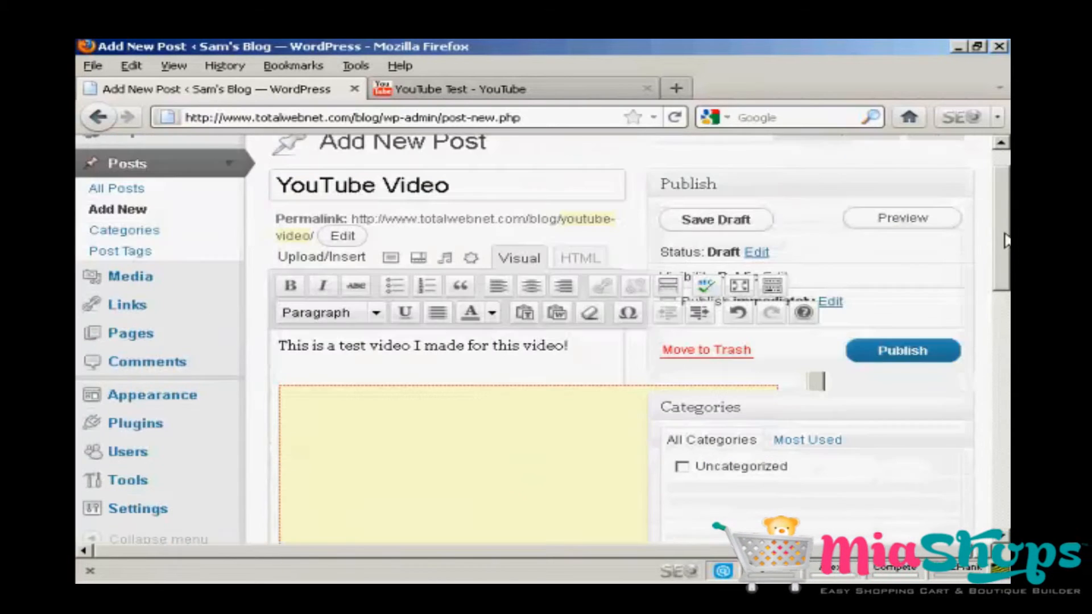
click(580, 258)
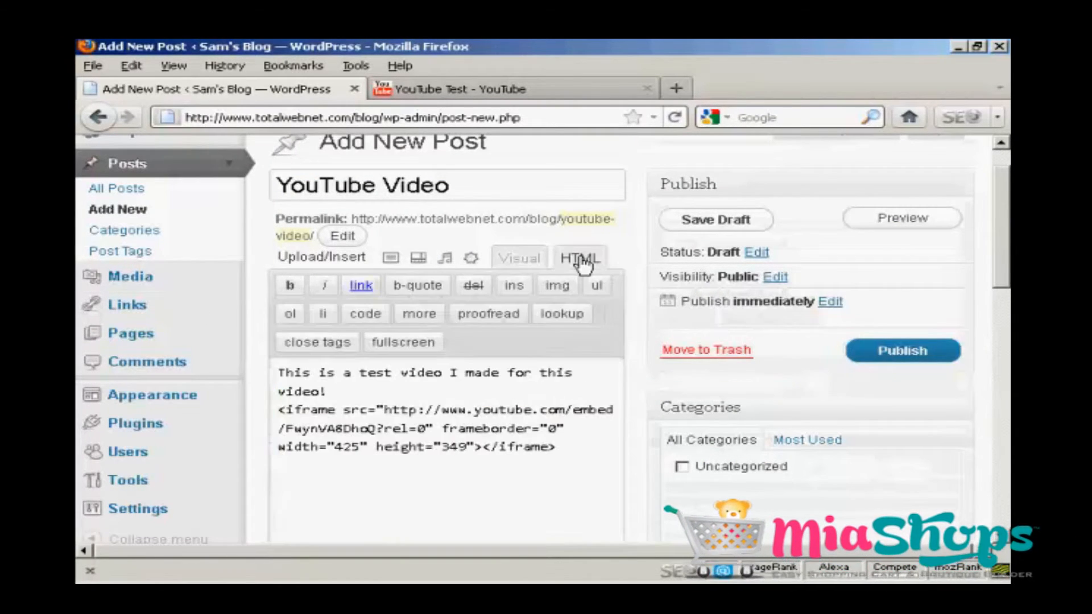
click(563, 446)
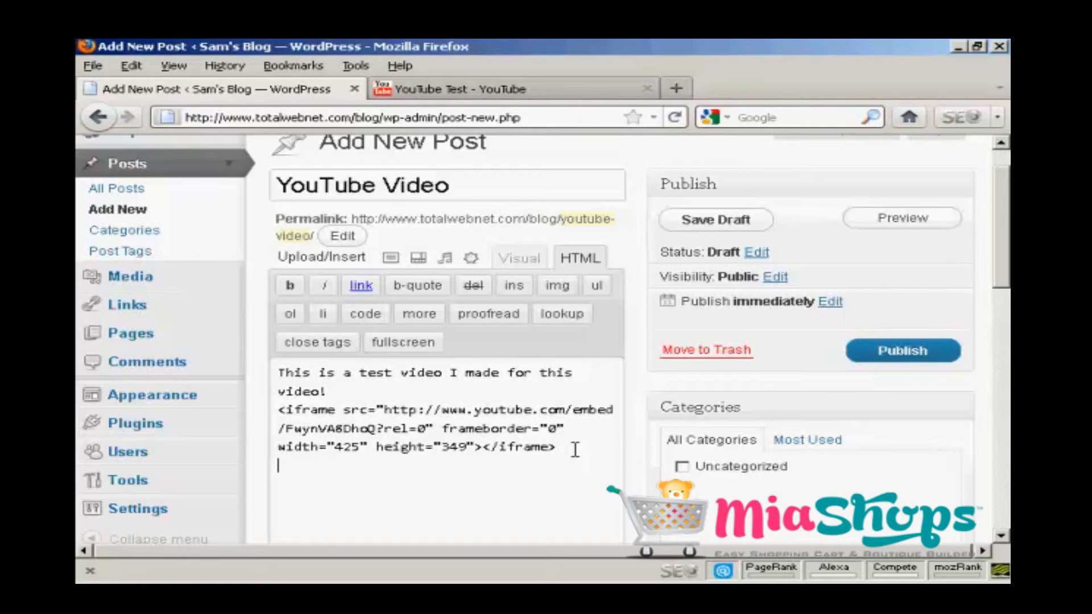
Publish the 'YouTube Video' post and follow the View post link.
click(903, 351)
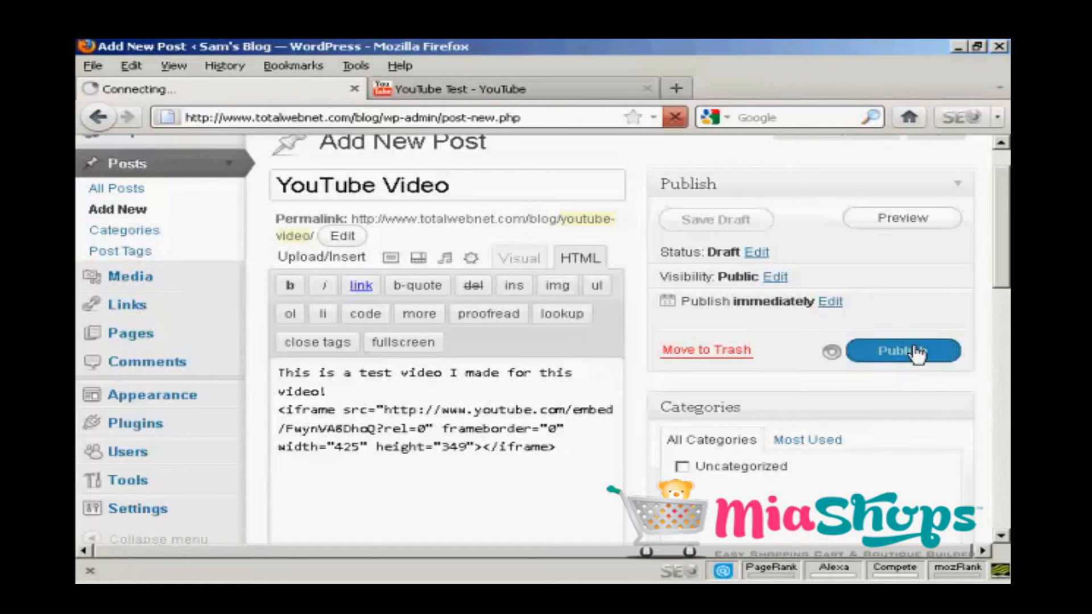
click(902, 351)
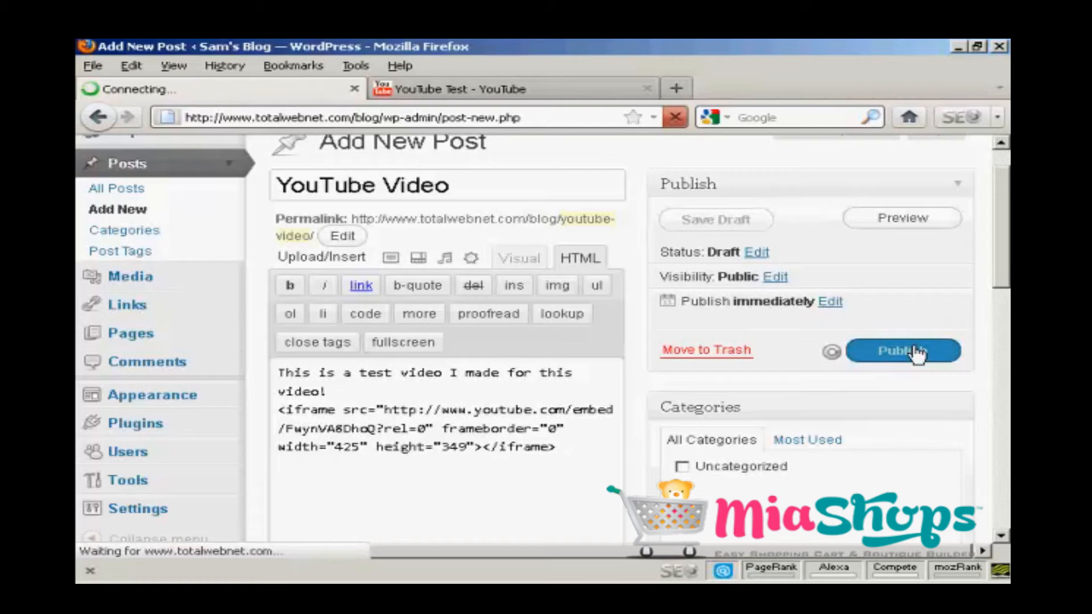
click(903, 351)
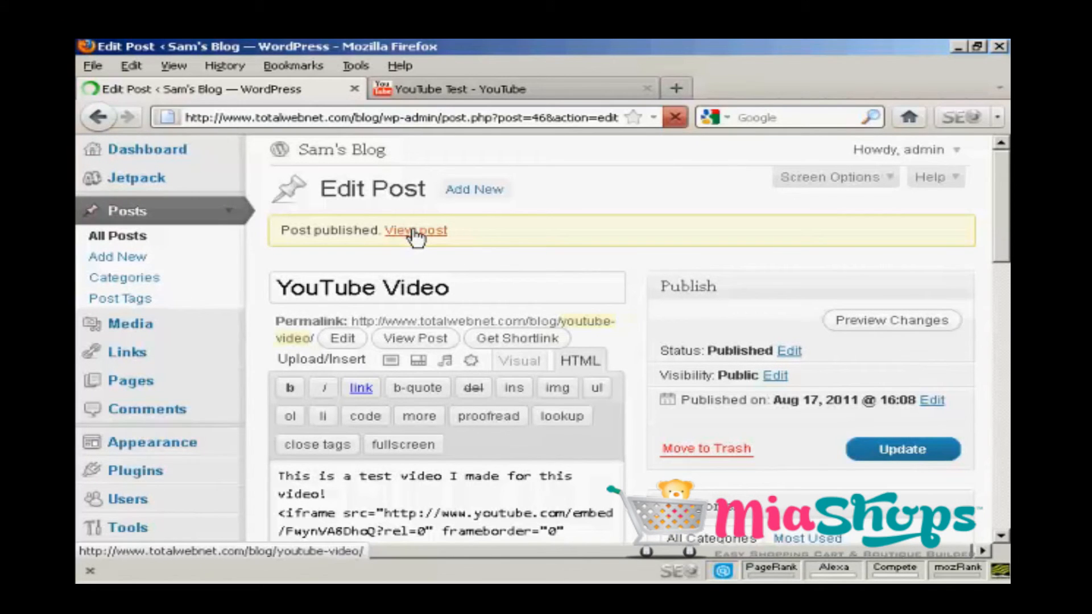
click(416, 231)
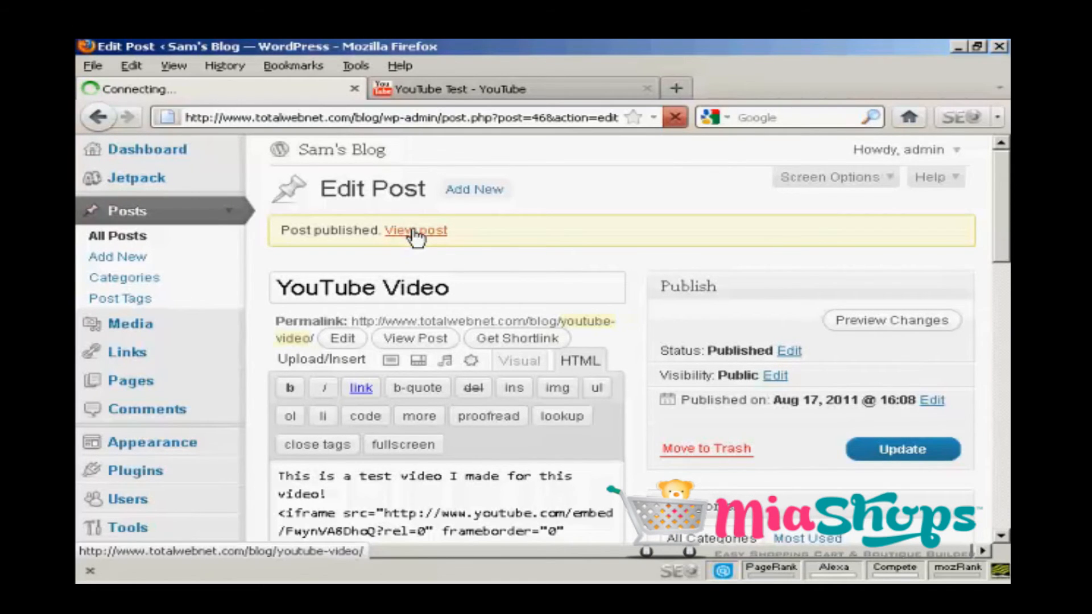
click(413, 231)
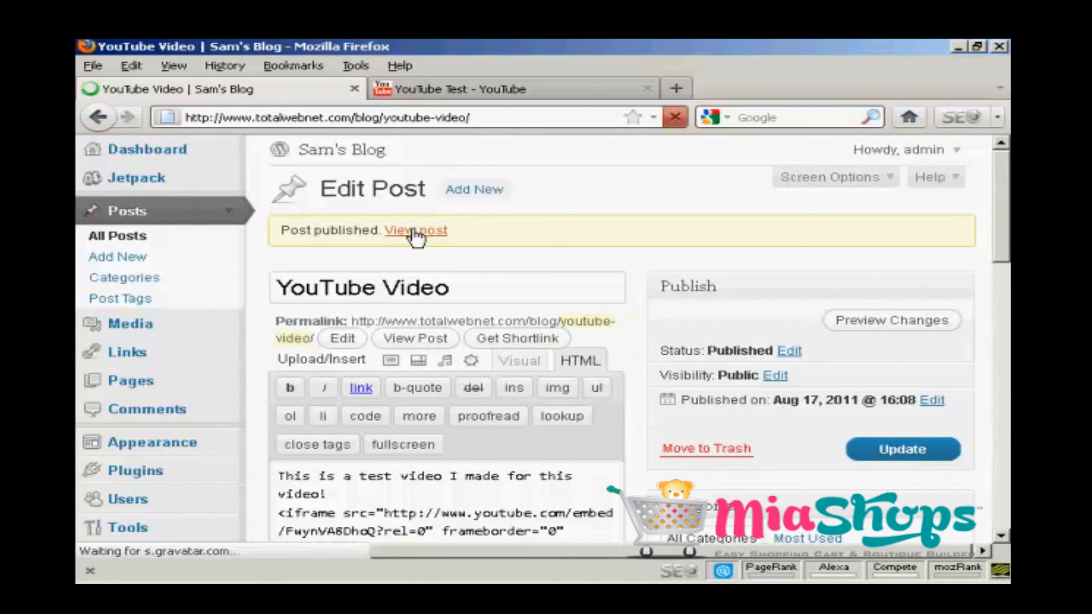
Scroll the live post down to the intro sentence and the YouTube Test player.
click(415, 231)
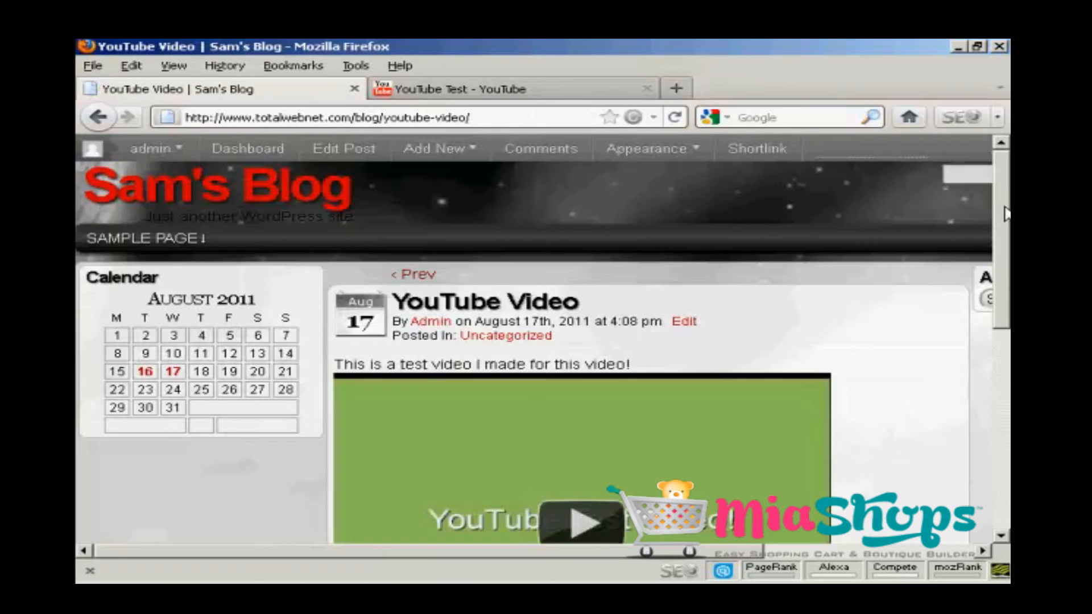
scroll(down, 3)
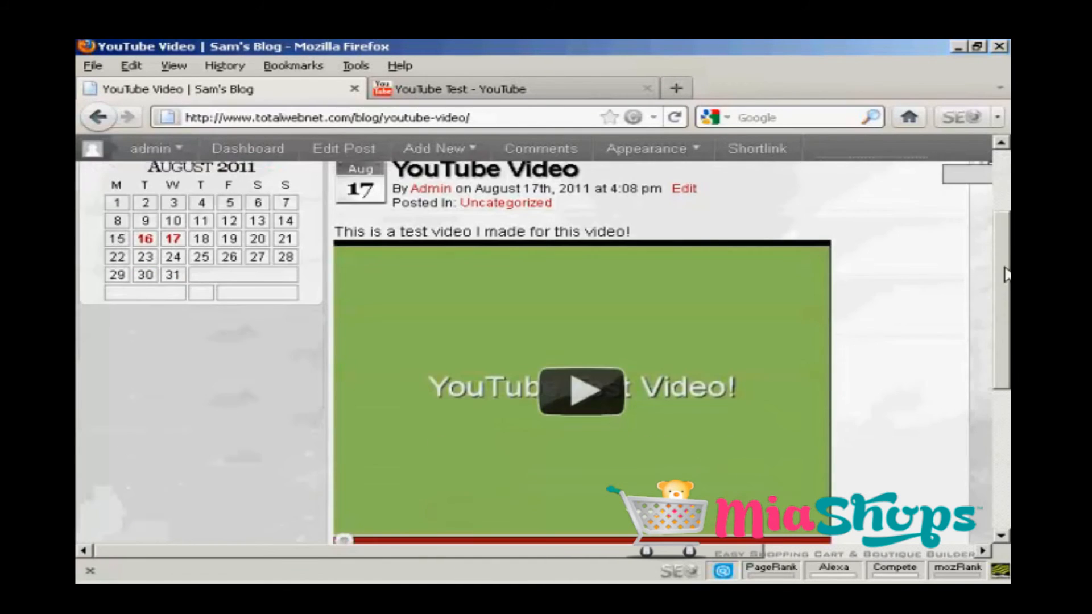
scroll(down, 3)
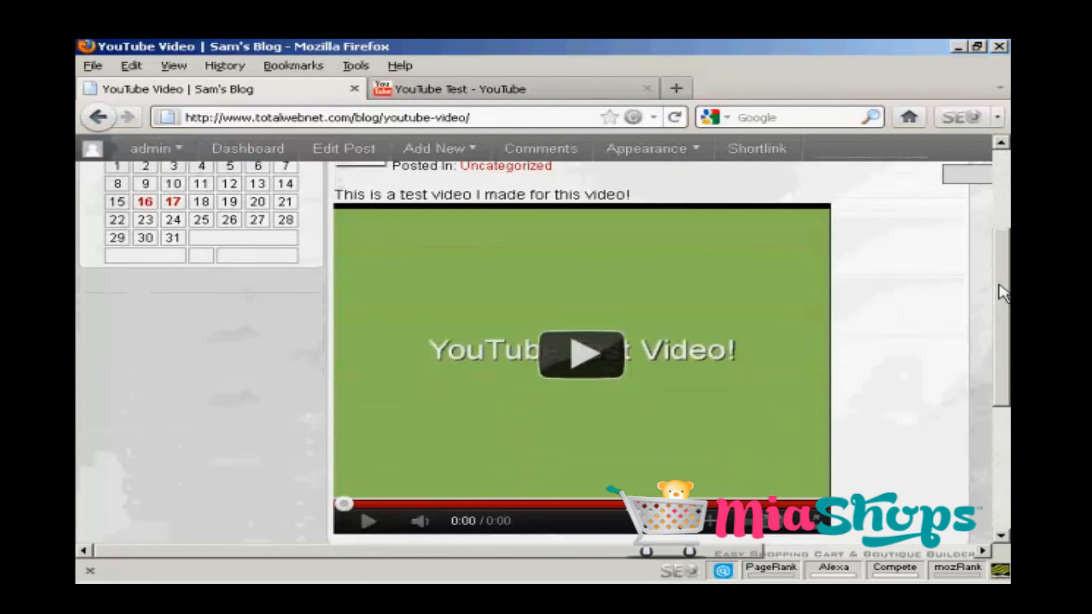